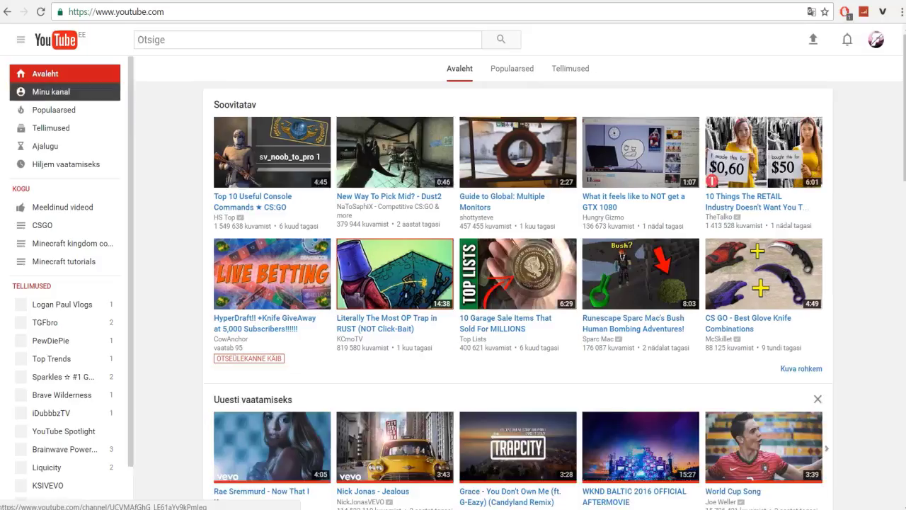
From the Fragment channel's Videos list, play the newest CS:GO DRAKEMOON case opening video.
{"action": "left_click", "coordinate": [51, 90]}
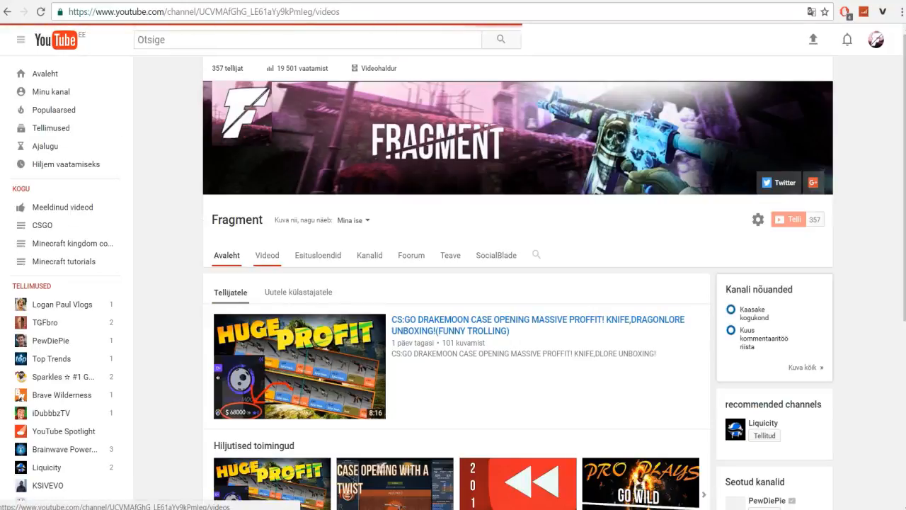
{"action": "left_click", "coordinate": [266, 255]}
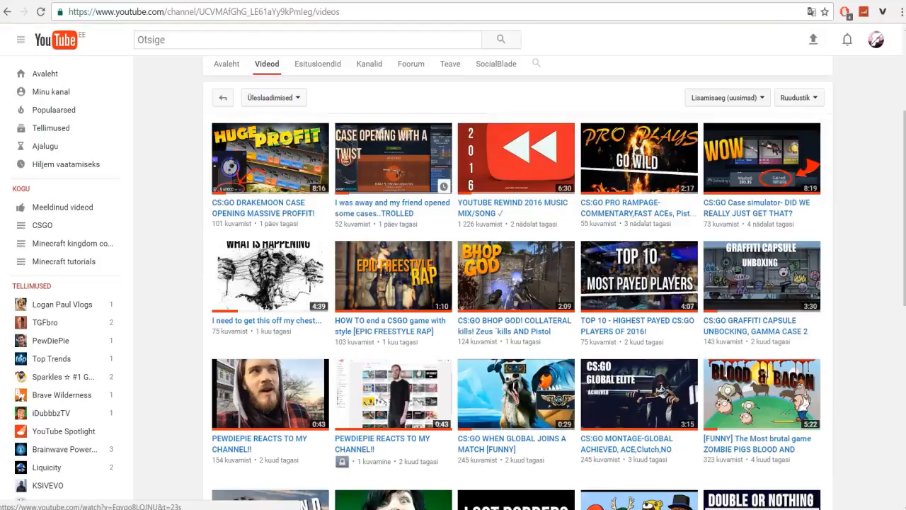
{"action": "left_click", "coordinate": [393, 157]}
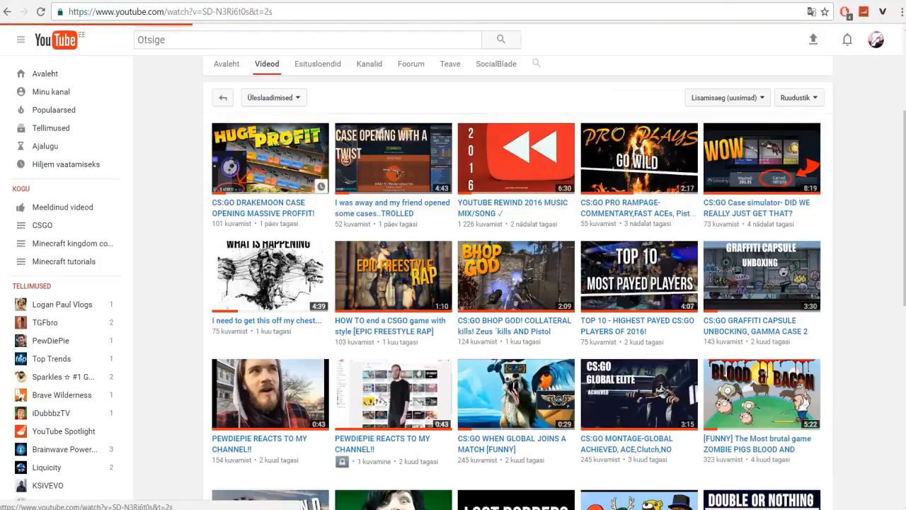
{"action": "left_click", "coordinate": [269, 158]}
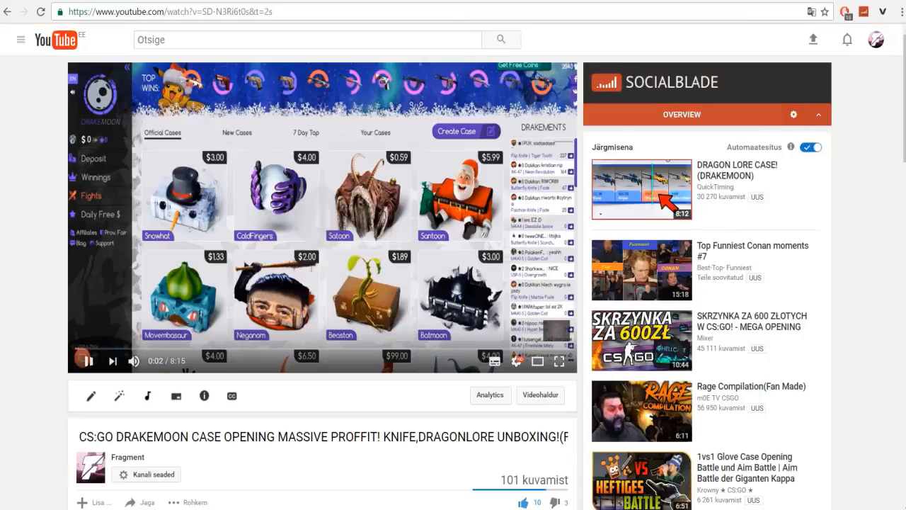
Inspect the '101 kuvamist' view count so its watch-view-count text is editable in DevTools.
{"action": "left_click", "coordinate": [819, 114]}
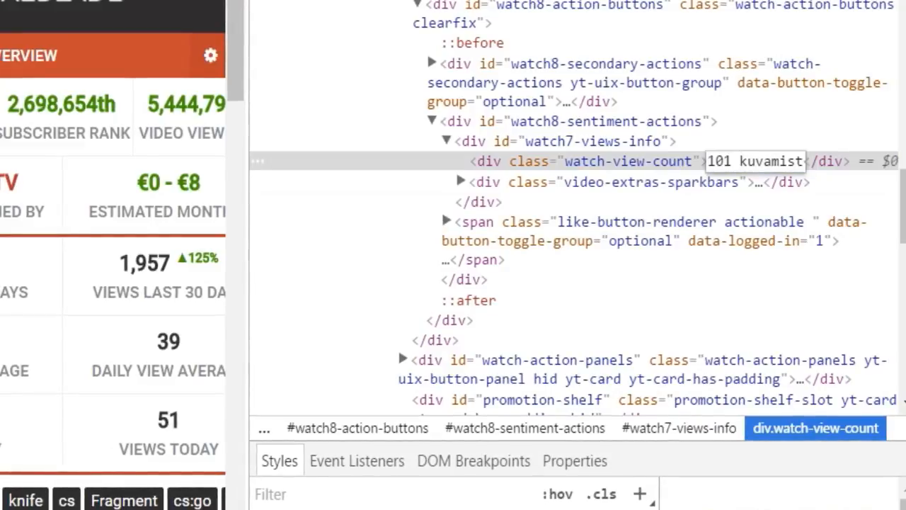
Edit the watch-view-count text so the page reads '1000000 kuvamist'.
{"action": "type", "text": "1000000"}
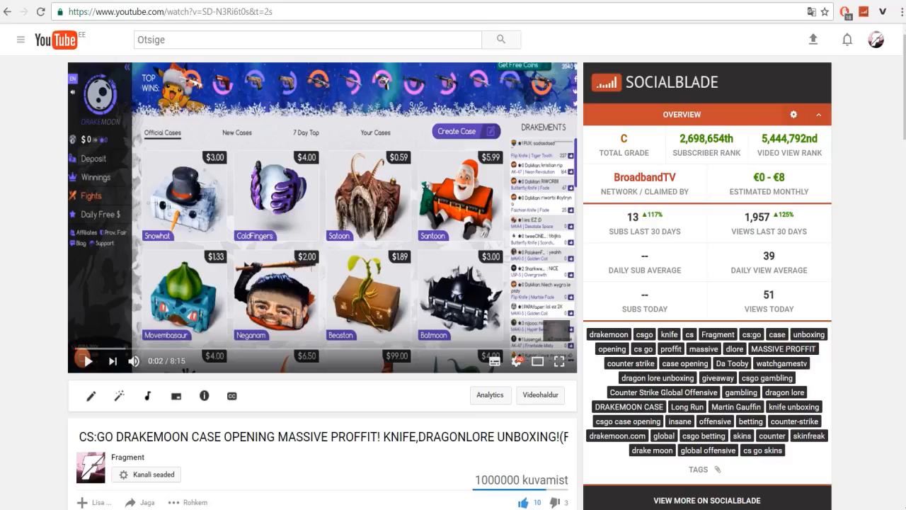
Go to Creator Studio's Videohaldur to load the channel's Videoed list.
{"action": "scroll", "scroll_direction": "down", "scroll_amount": 3}
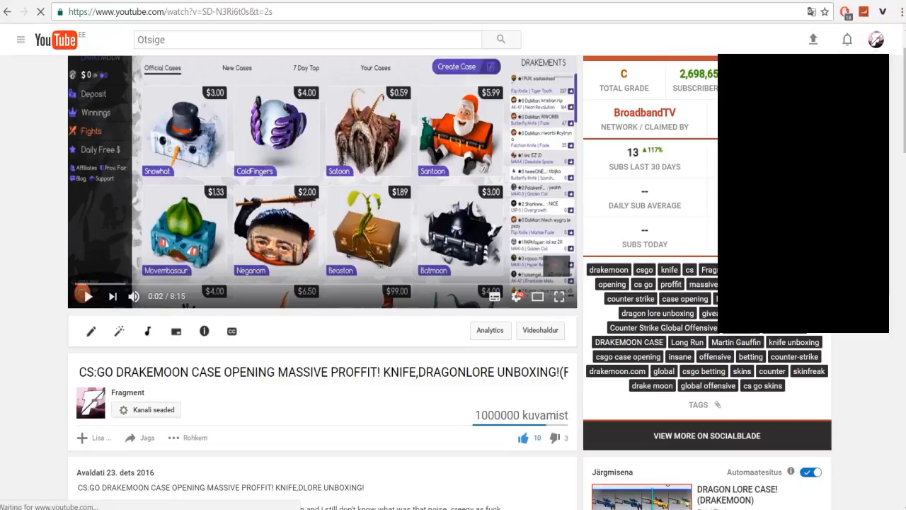
{"action": "left_click", "coordinate": [539, 330]}
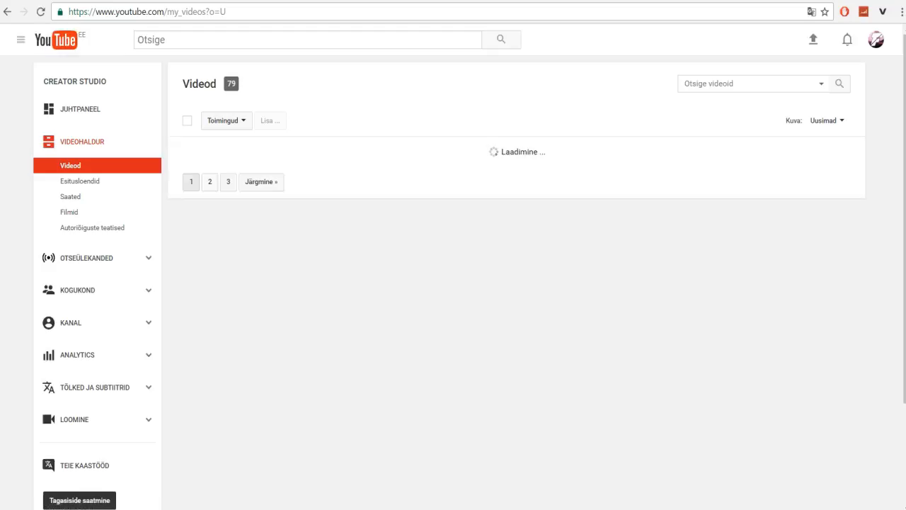